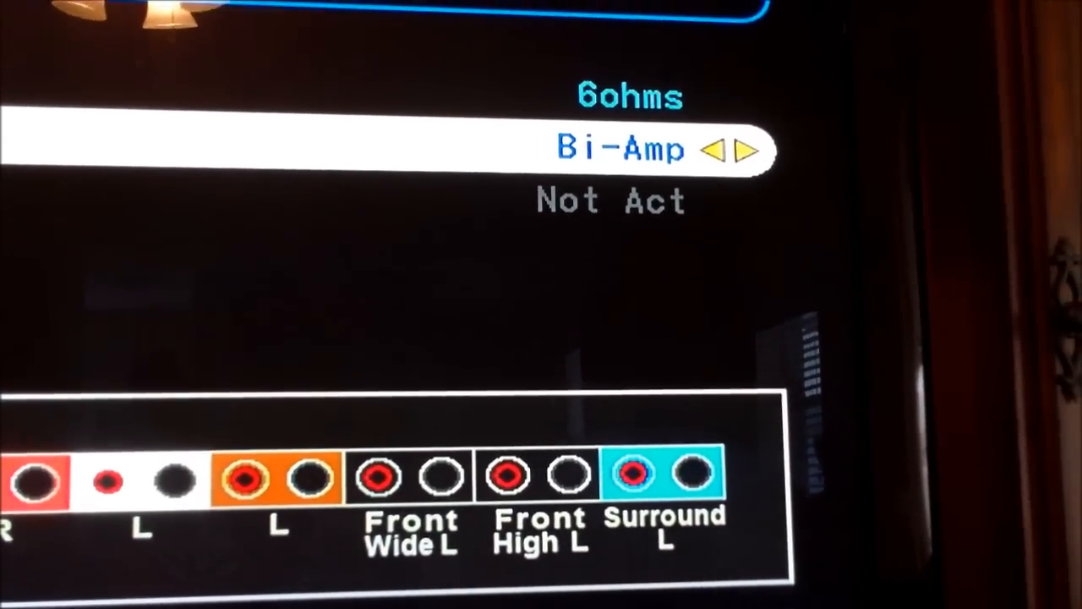
Lower the surround back crossover from 90Hz to 50Hz, leaving LFE at 120Hz
{"action": "left_click", "coordinate": [714, 150]}
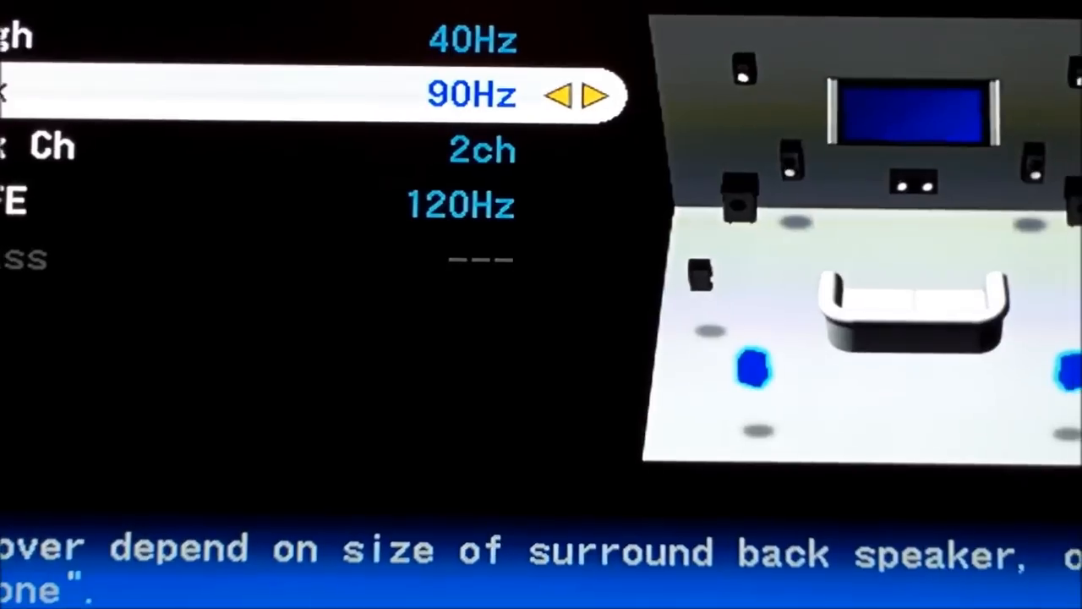
{"action": "left_click", "coordinate": [548, 95]}
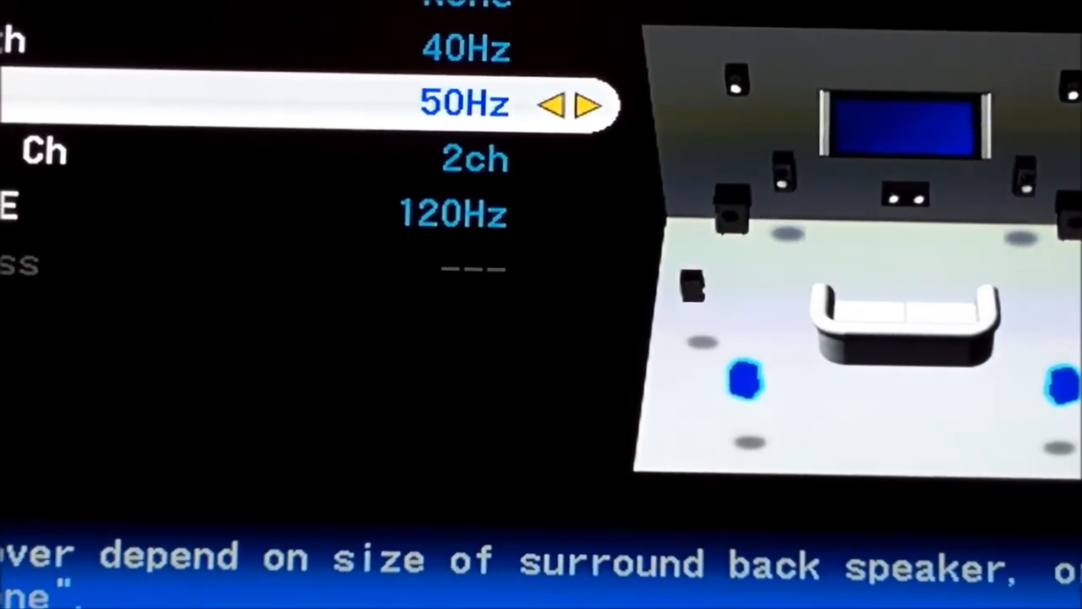